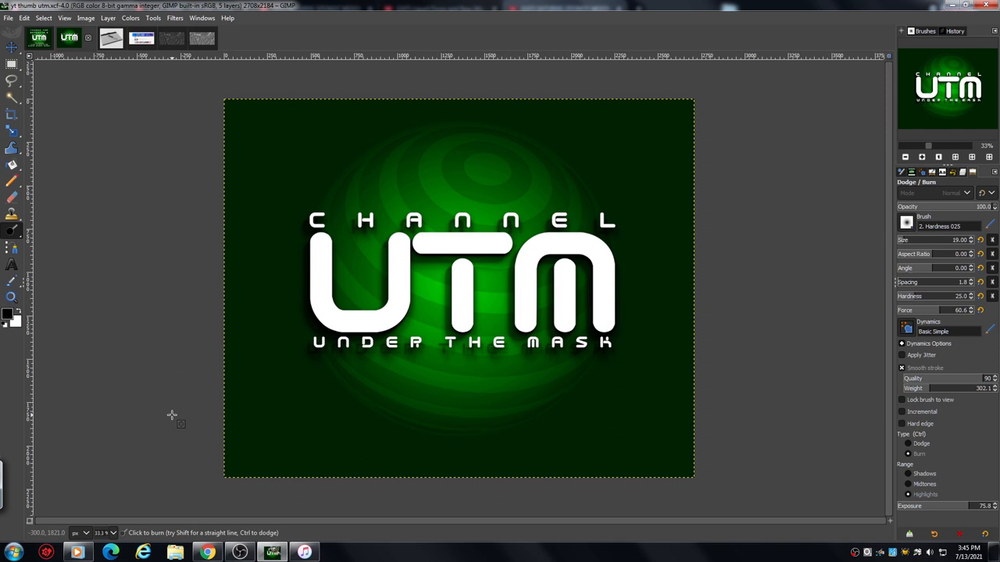
mouse_move(258, 287)
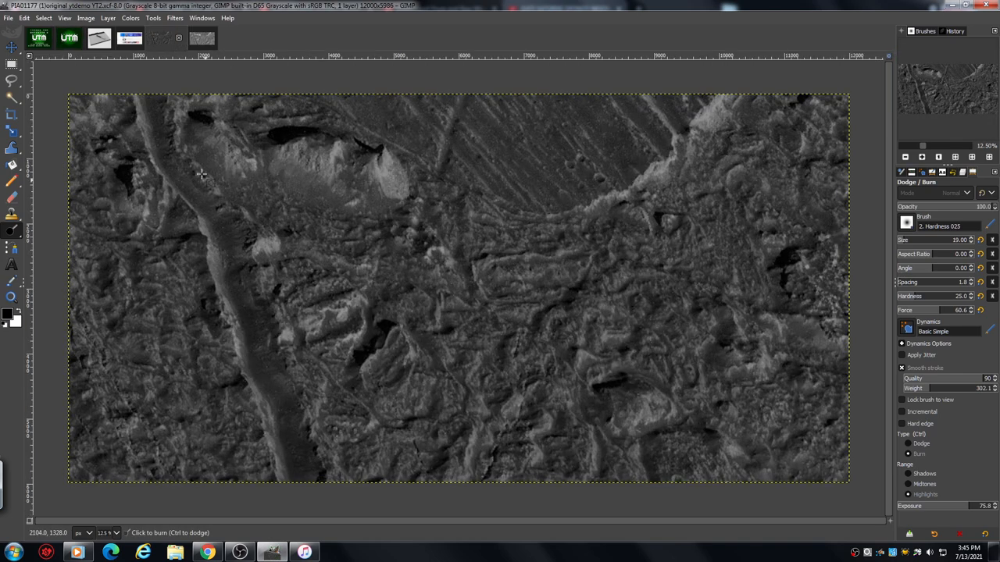
mouse_move(367, 425)
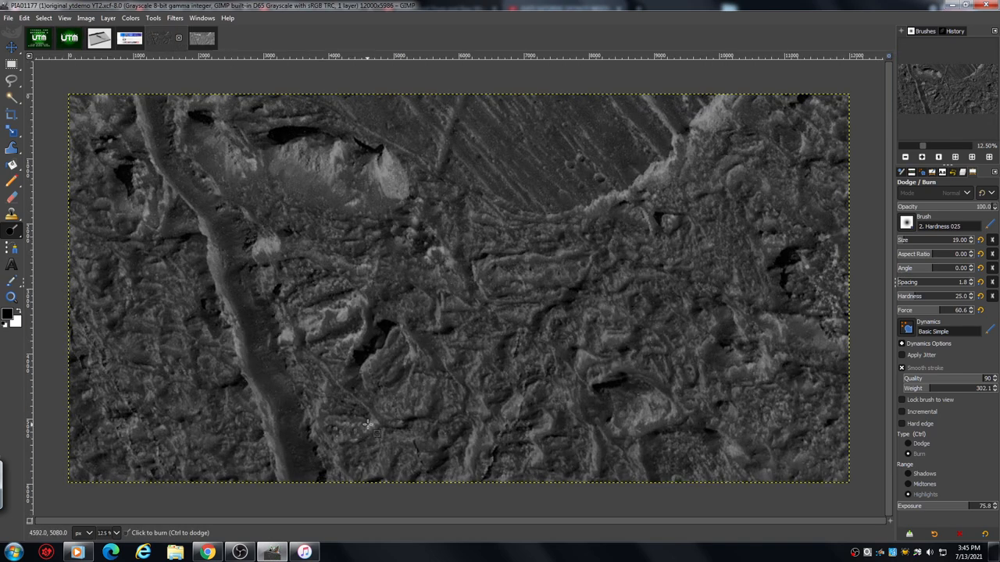
mouse_move(356, 414)
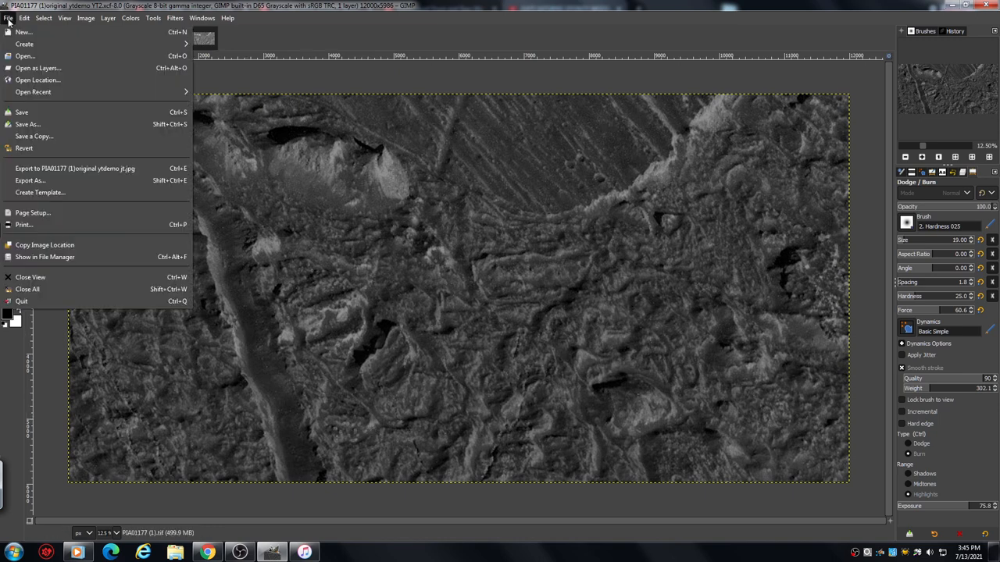
Step: Bring up Save As to store the Europa image under a new name
click(28, 125)
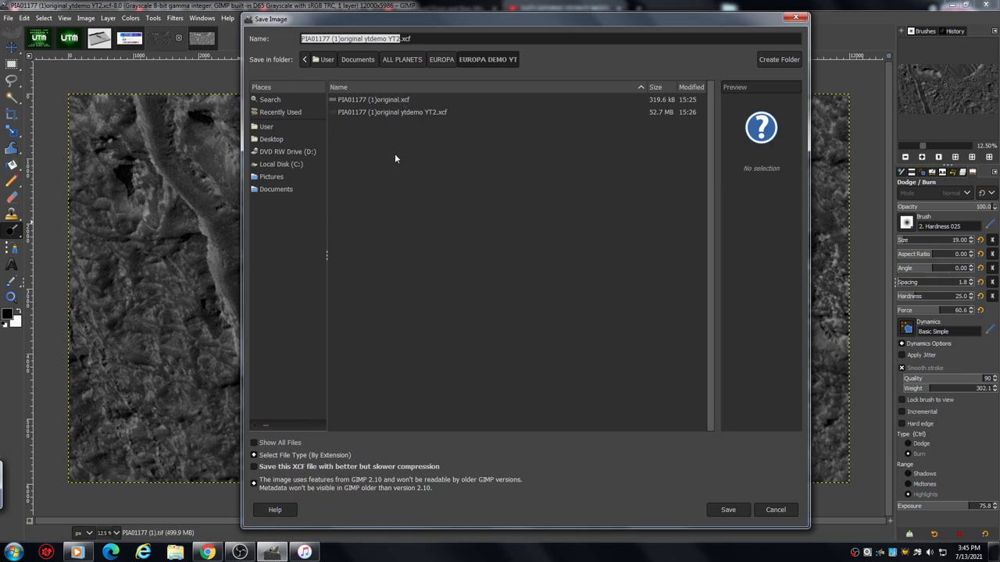
mouse_move(468, 239)
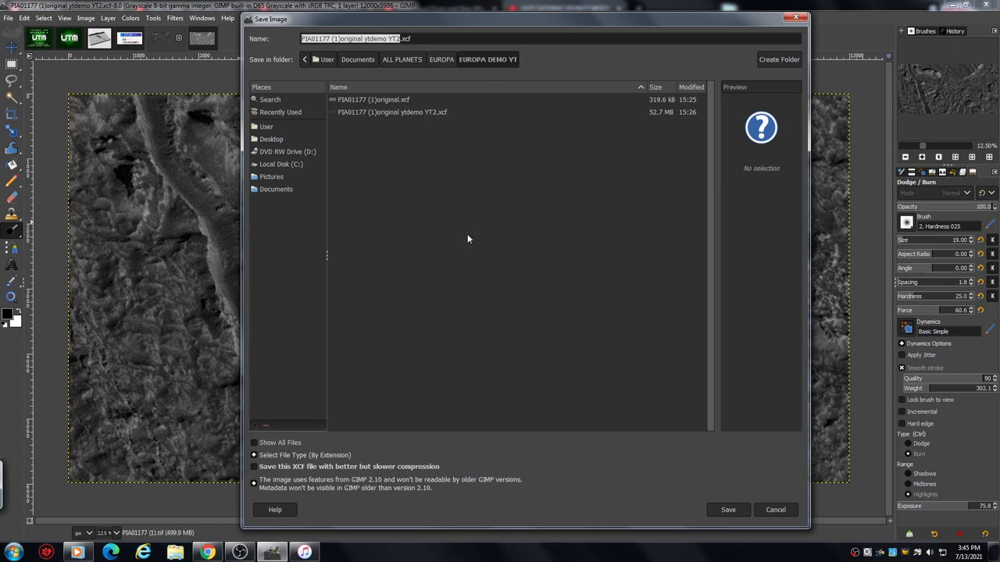
mouse_move(391, 358)
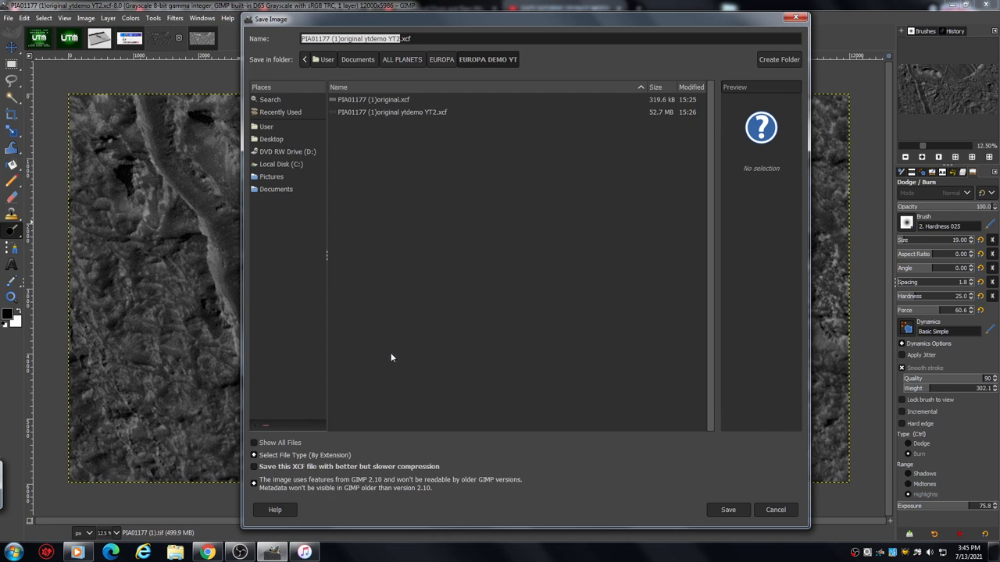
mouse_move(362, 263)
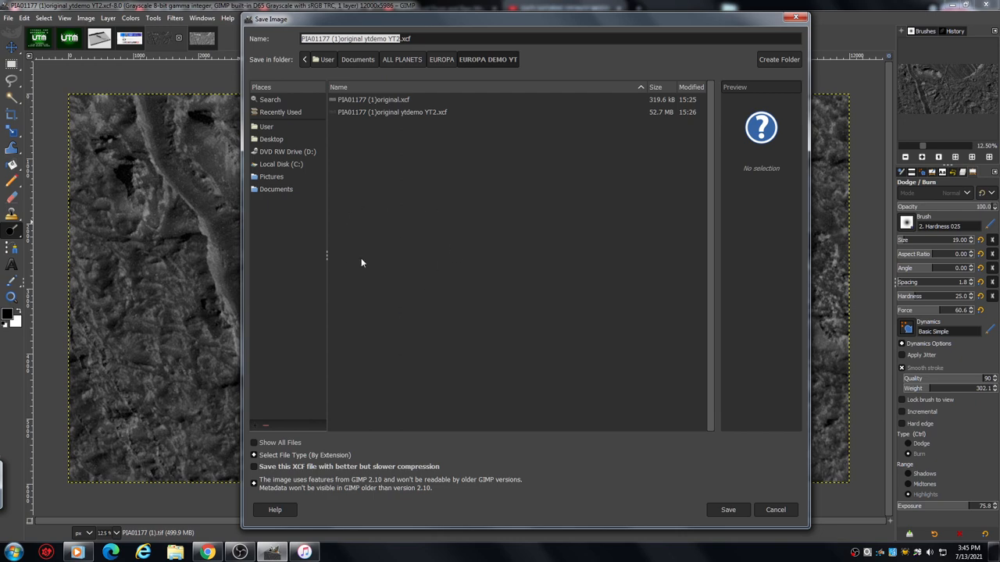
mouse_move(363, 409)
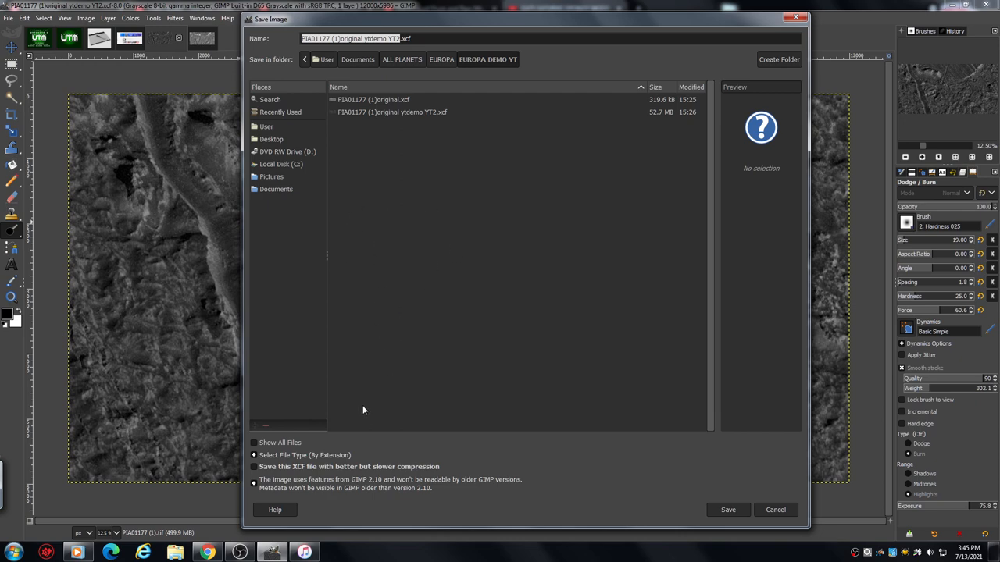
mouse_move(361, 393)
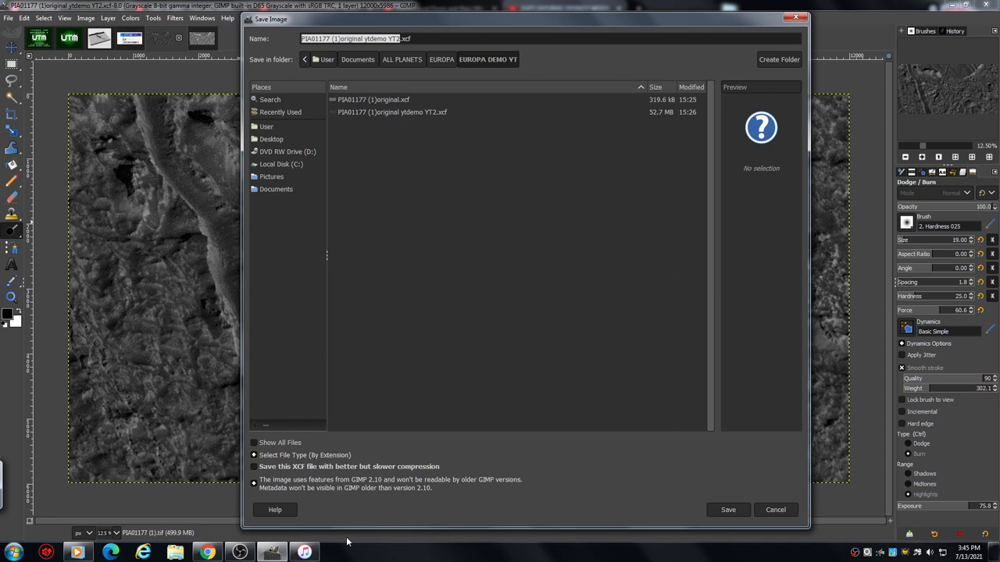
mouse_move(318, 510)
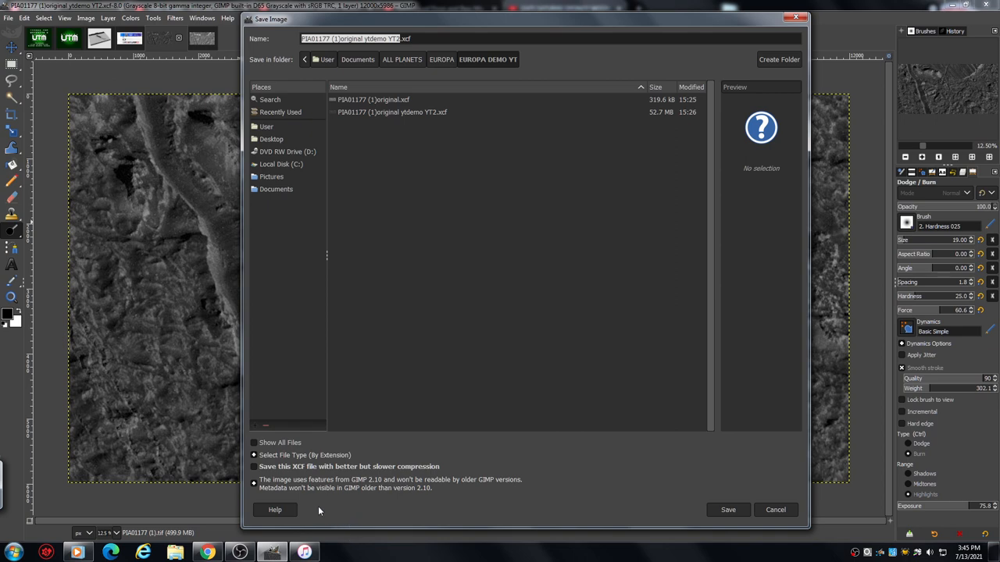
mouse_move(326, 506)
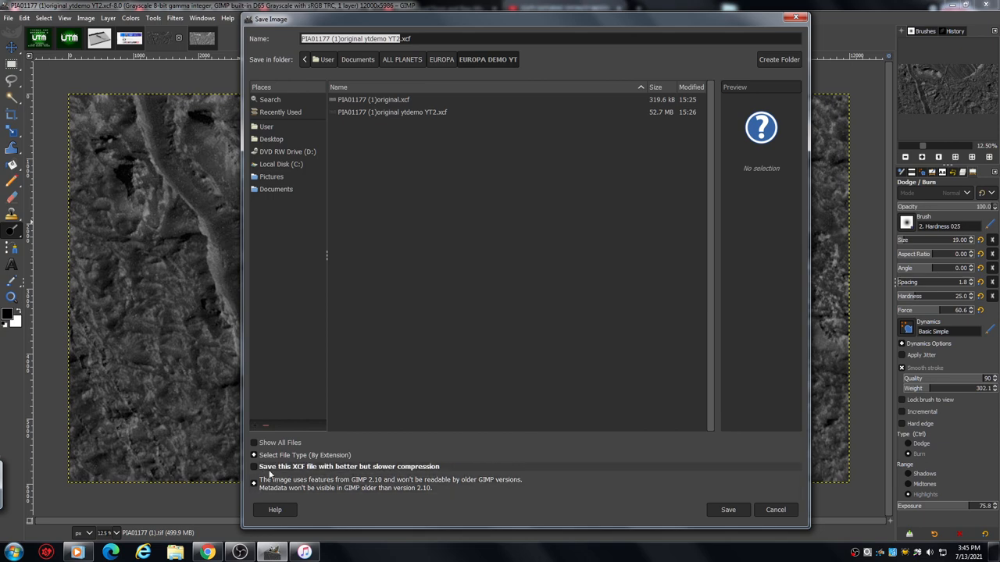
Step: Expand the file type list, revealing plain and compressed XCF options
click(305, 456)
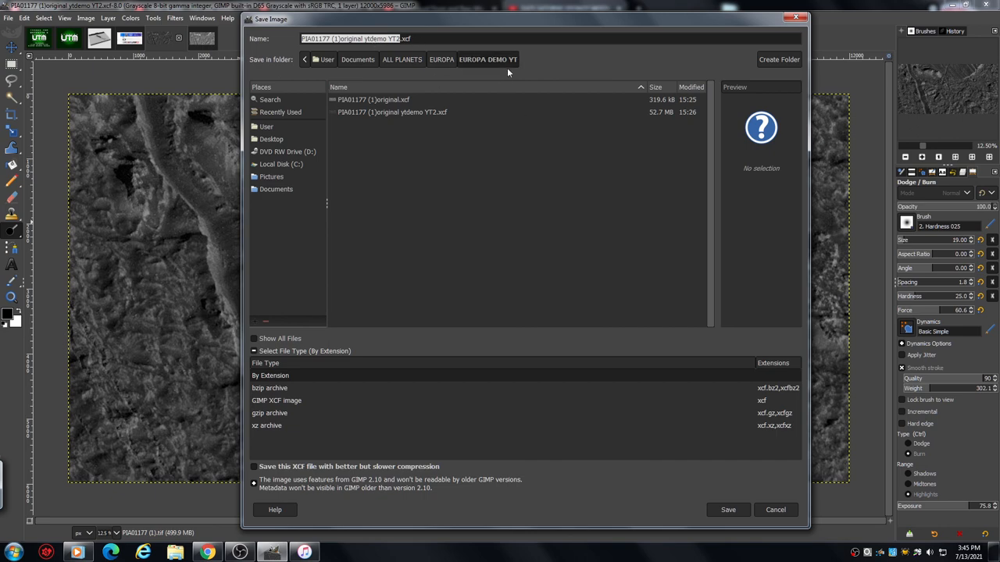
mouse_move(800, 419)
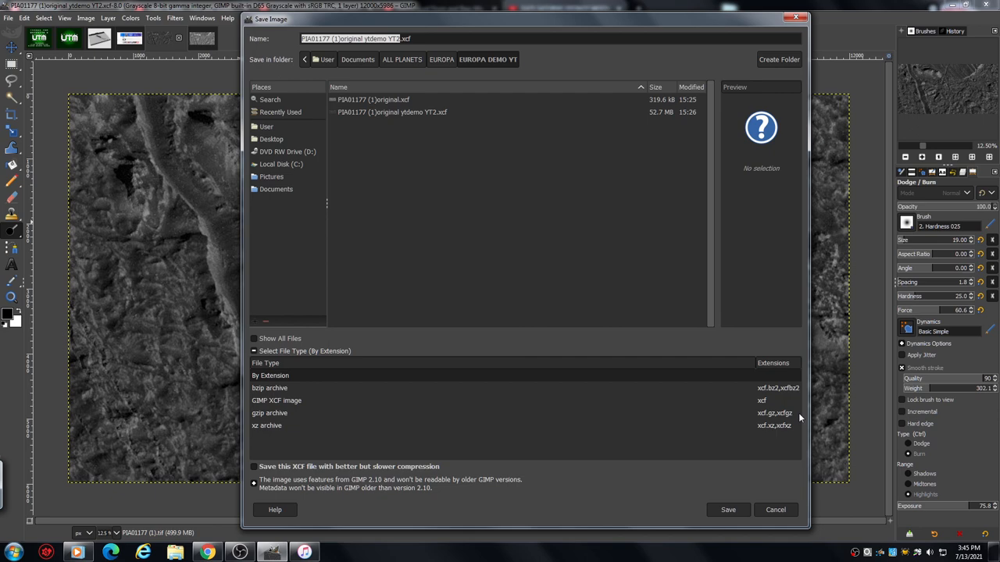
mouse_move(531, 417)
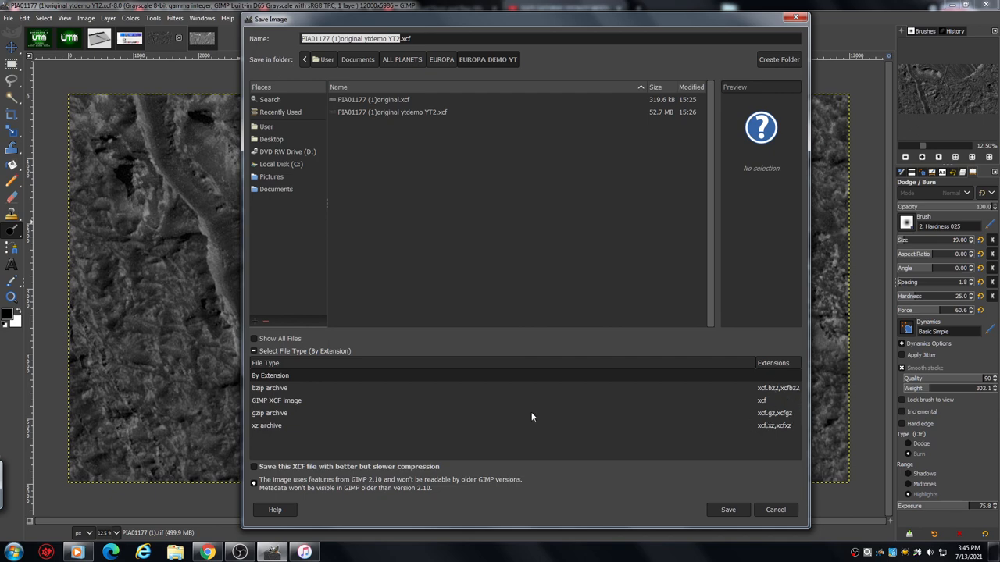
mouse_move(291, 387)
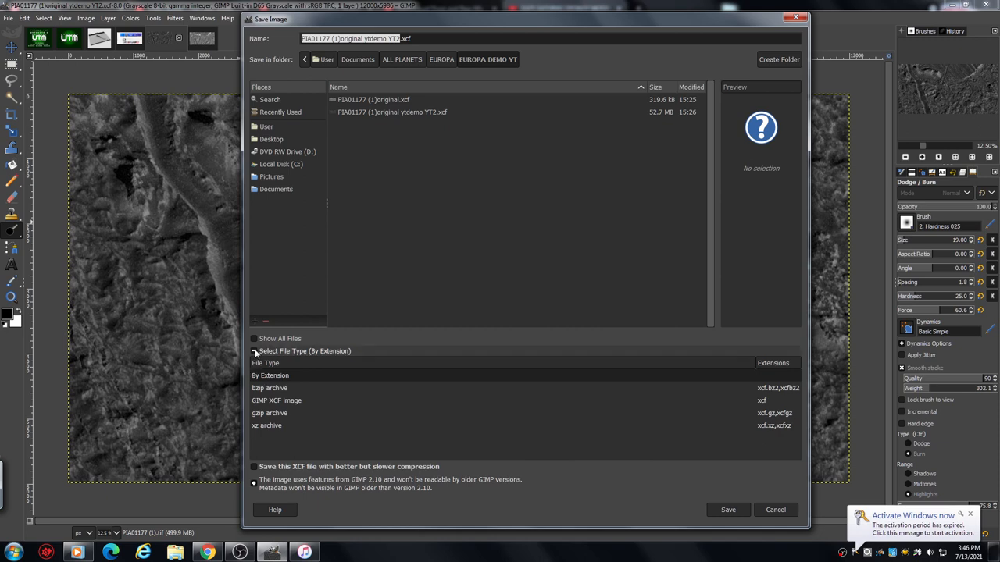
Step: Show all files in the folder, including the JPEG, then reveal the file type list again
click(255, 350)
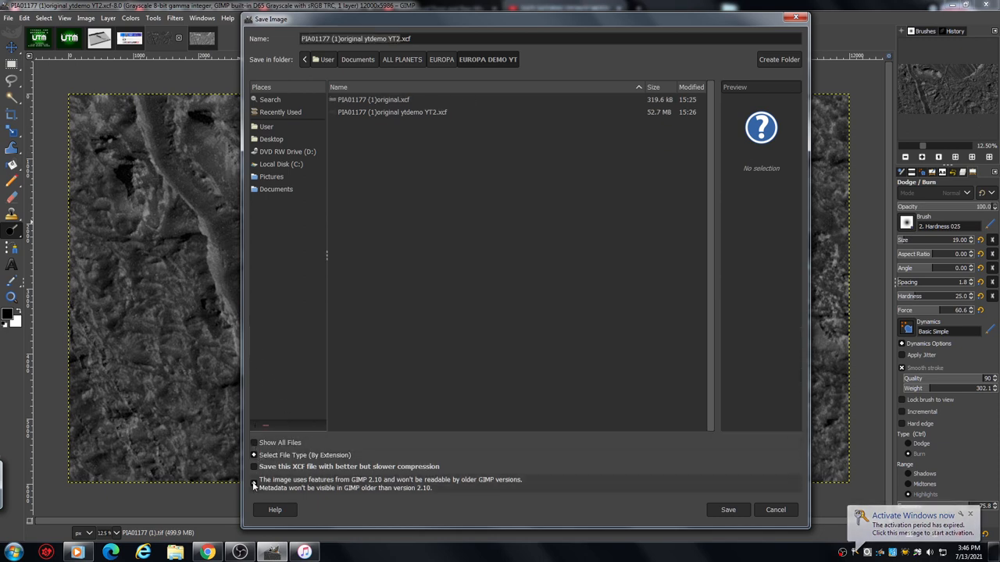
click(253, 443)
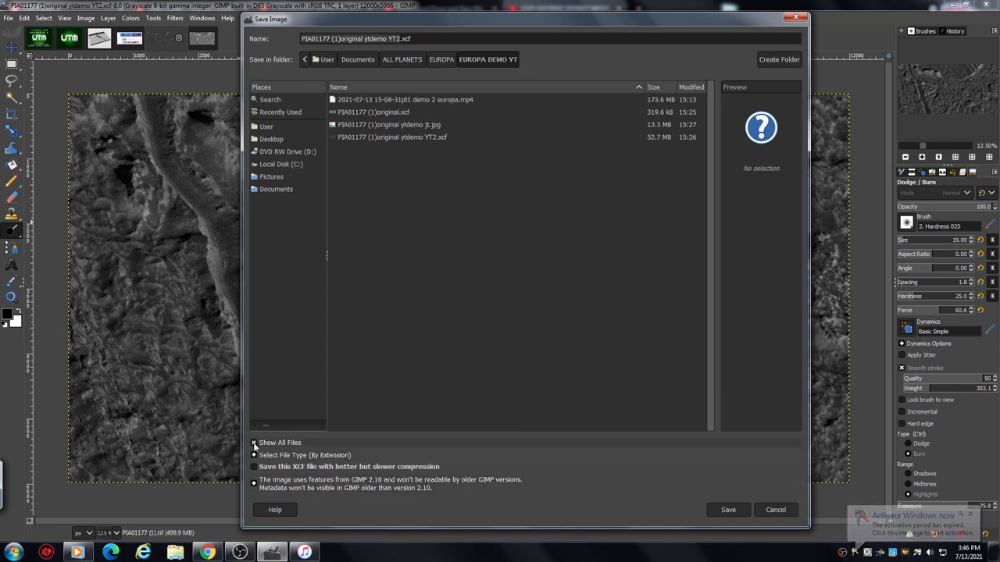
click(253, 456)
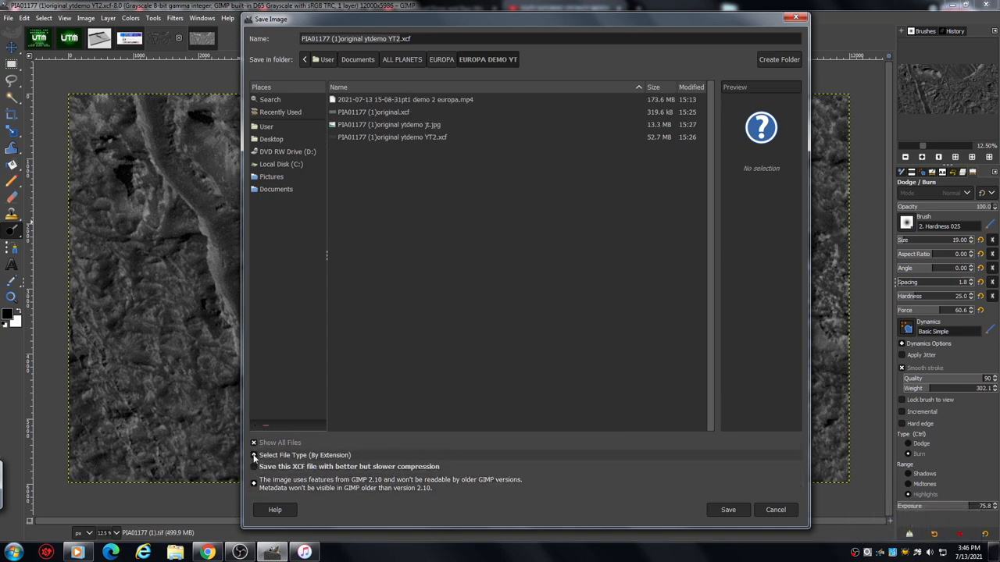
click(253, 456)
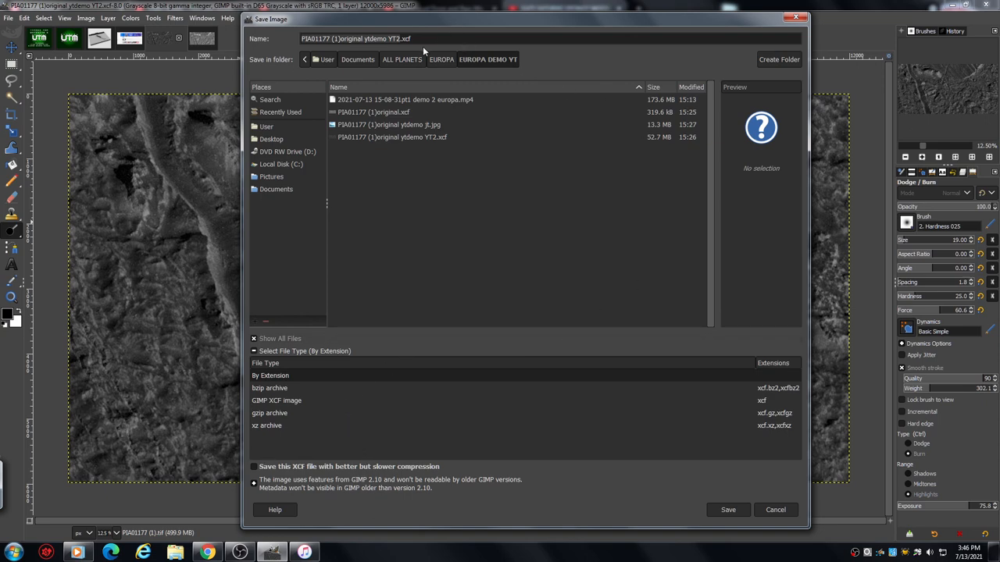
mouse_move(803, 25)
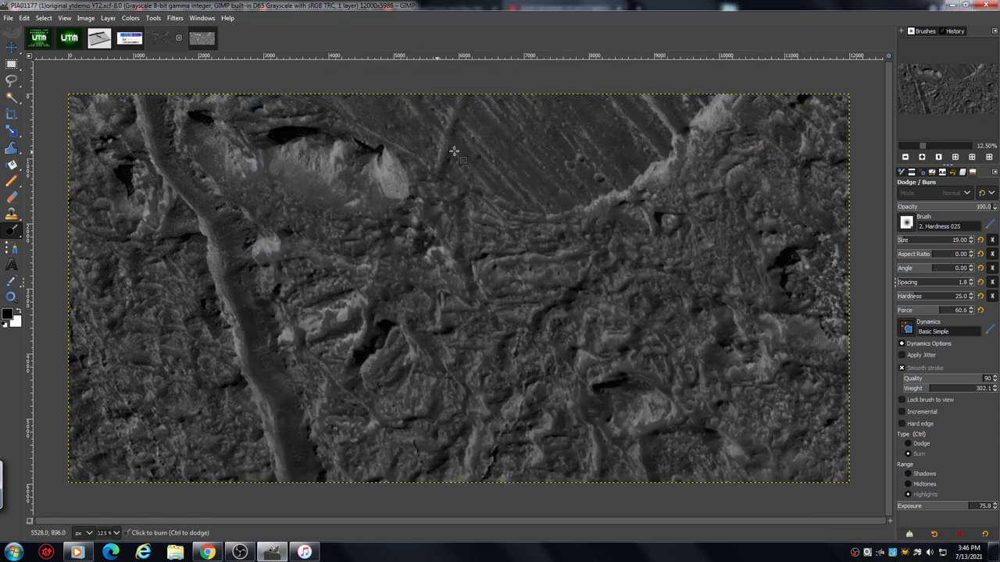
Step: Cancel saving as a project file and switch to exporting the Europa image instead
click(9, 19)
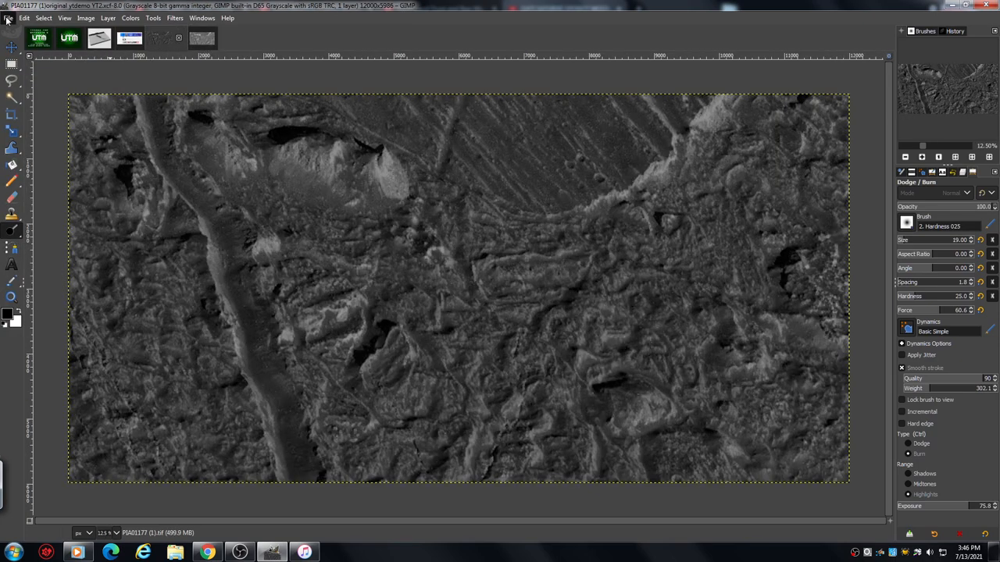
click(24, 19)
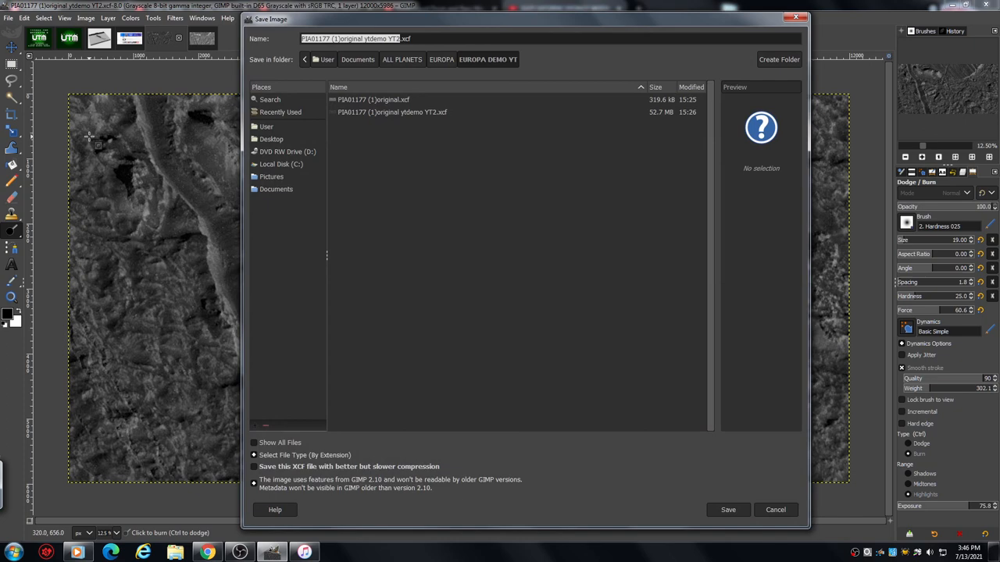
click(727, 509)
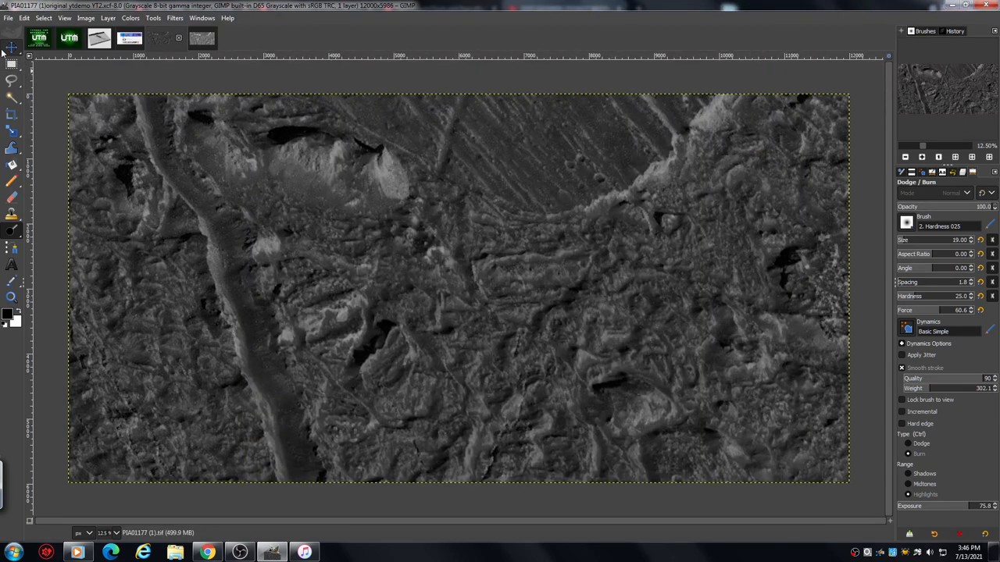
click(9, 19)
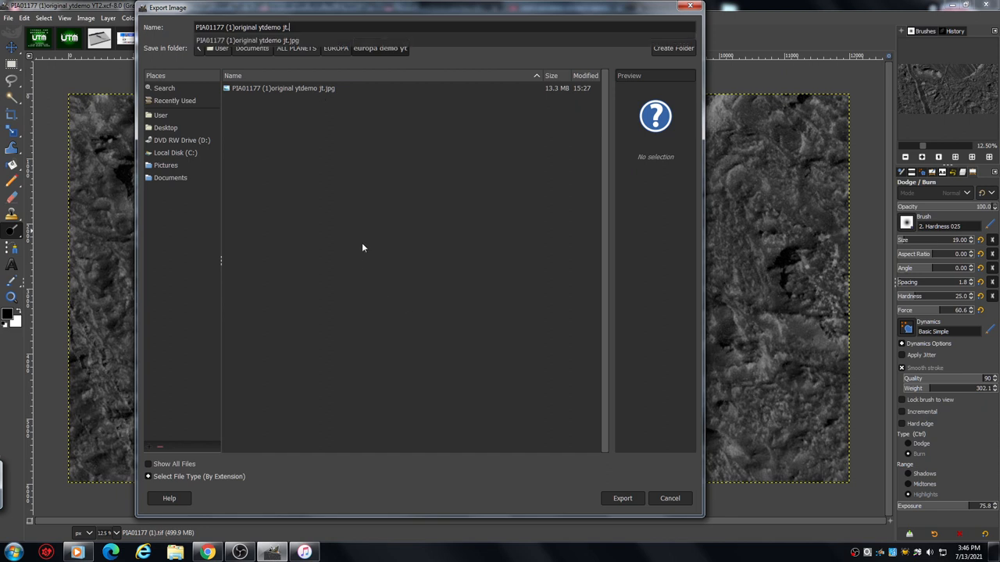
Step: Choose JPEG image as the export format and start the export
text(xcf)
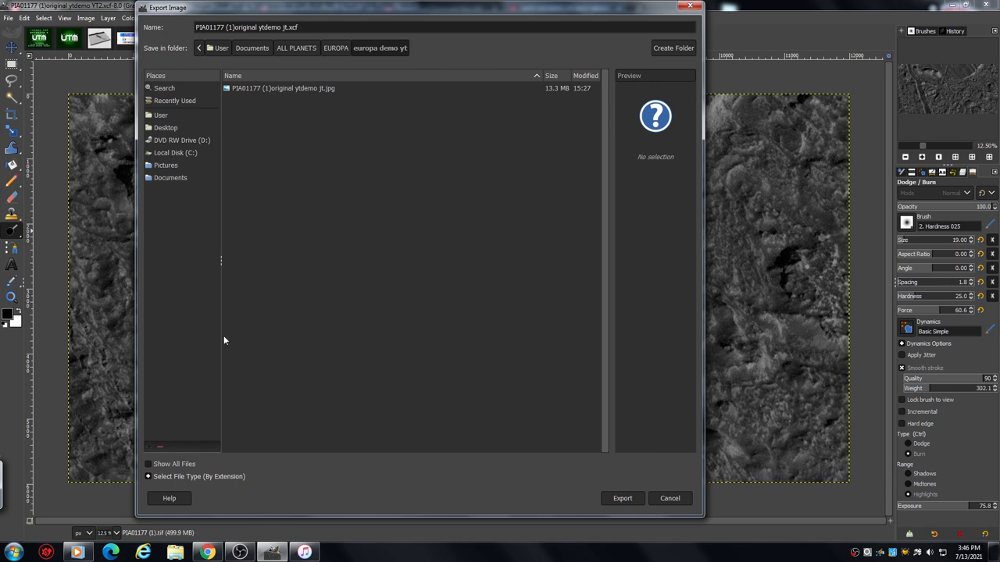
click(200, 477)
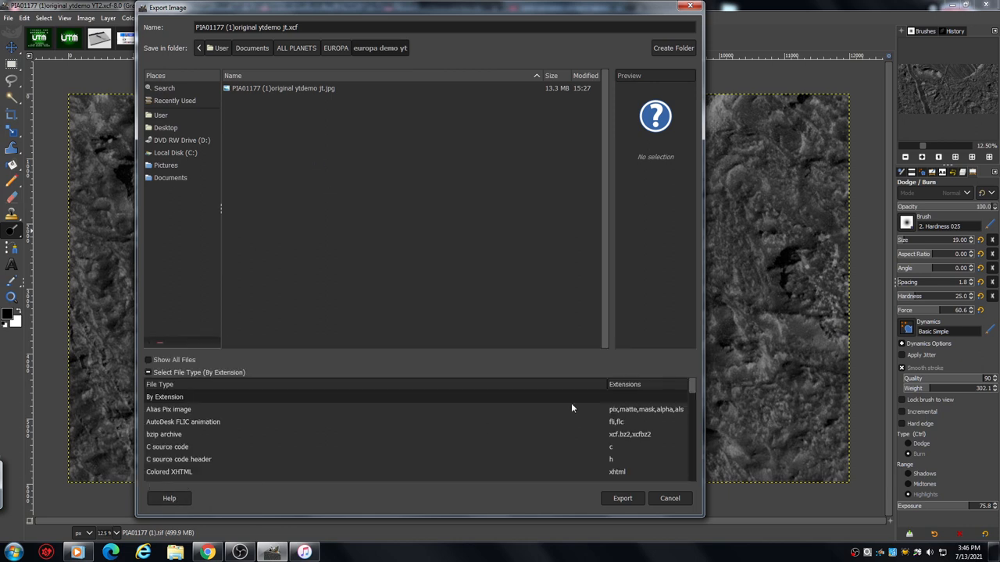
scroll(down, 3)
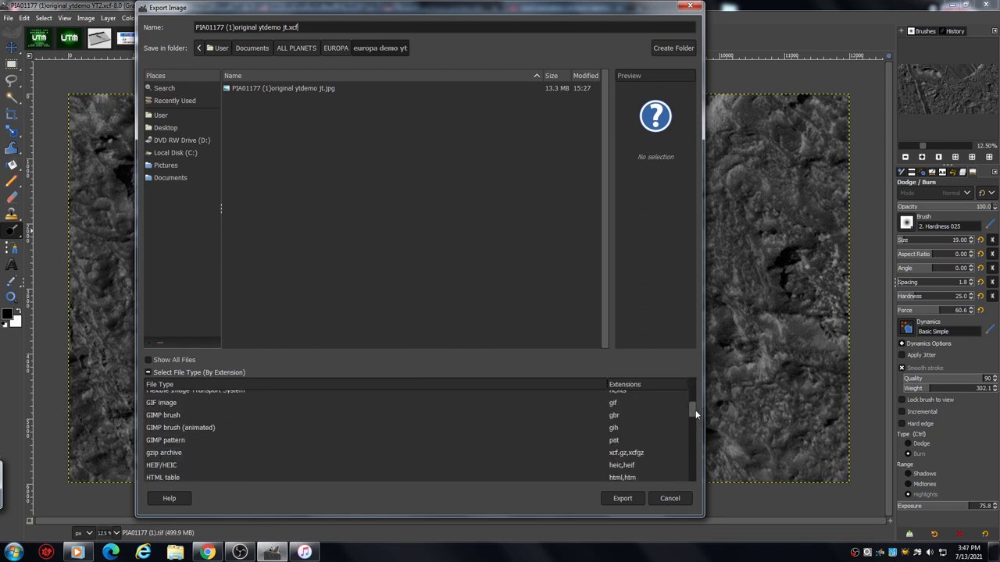
scroll(down, 3)
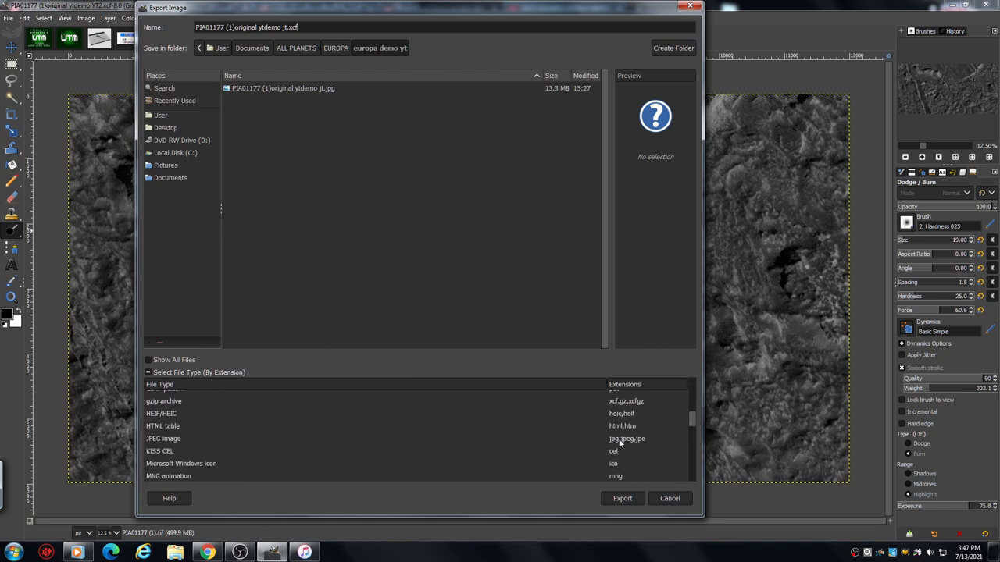
click(162, 437)
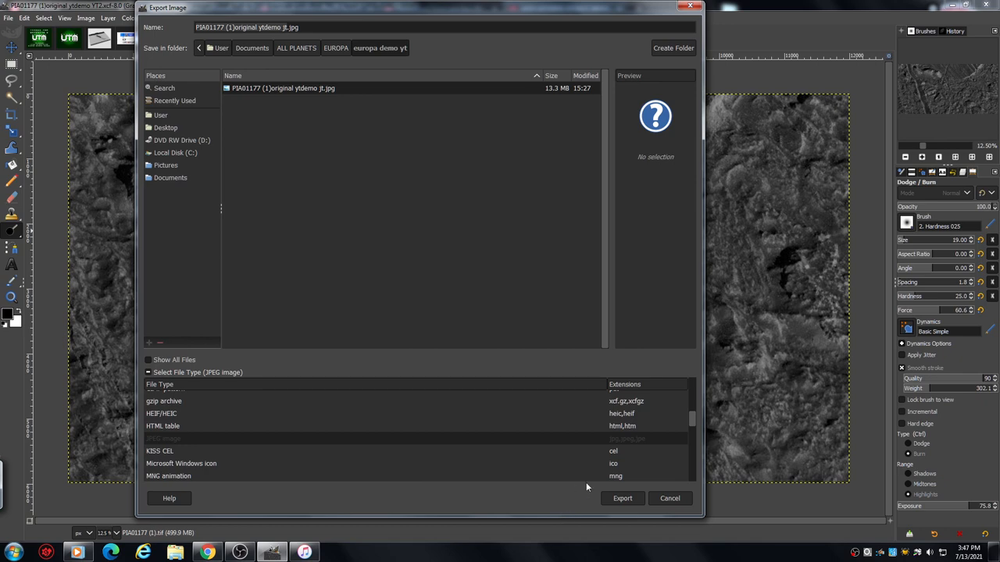
click(622, 498)
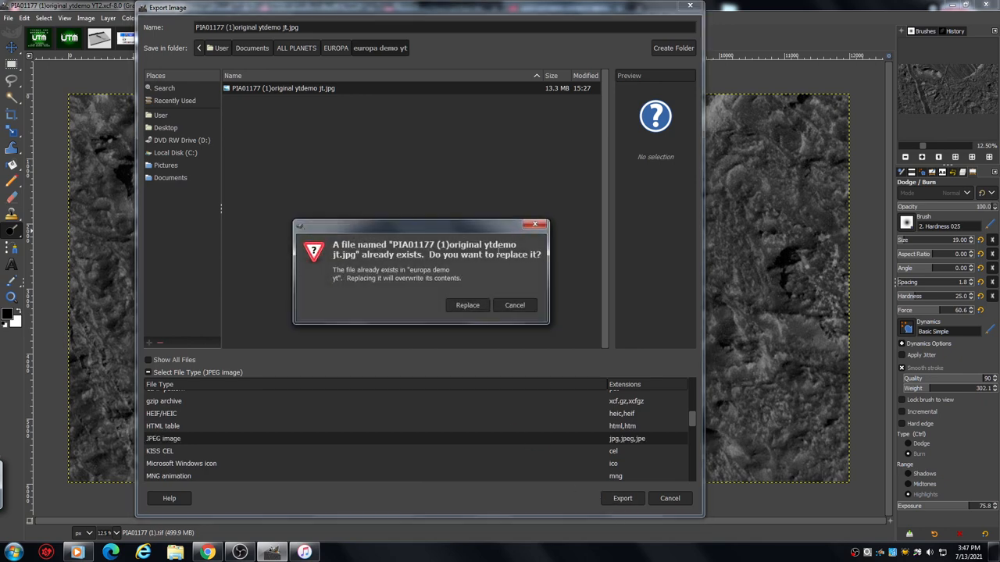
mouse_move(429, 297)
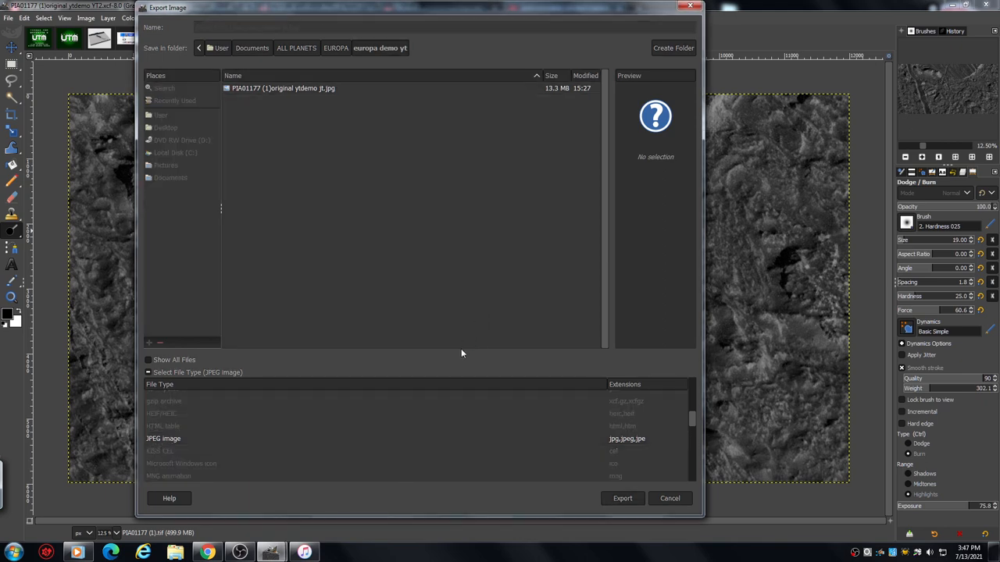
Step: Replace the existing JPEG and export the Europa image at quality 100
click(621, 498)
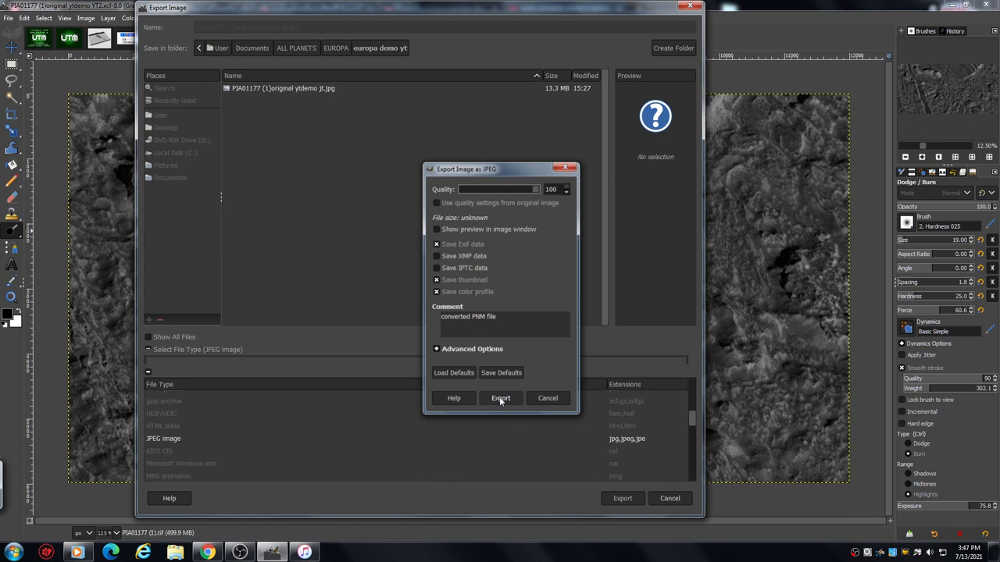
click(500, 399)
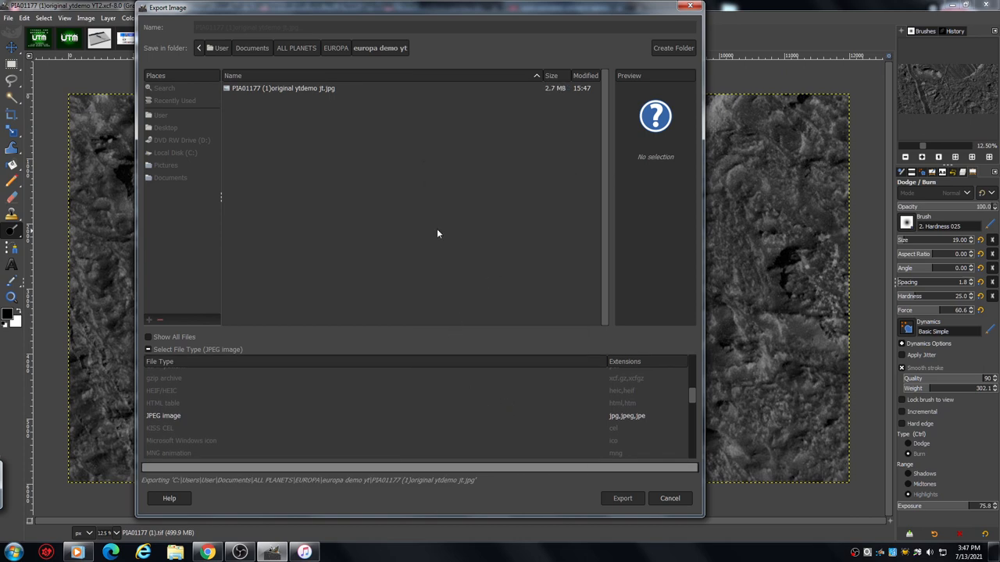
click(622, 498)
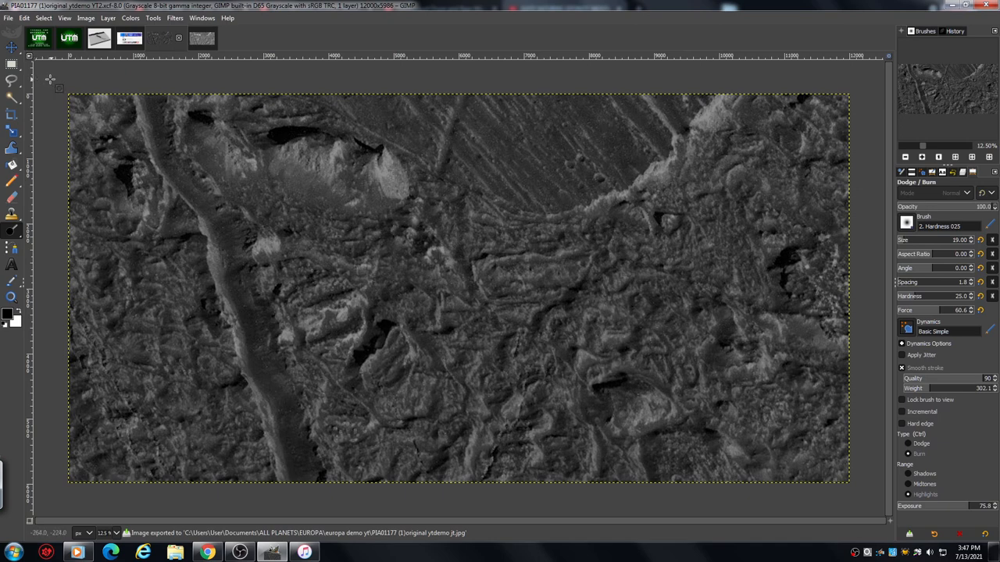
mouse_move(70, 93)
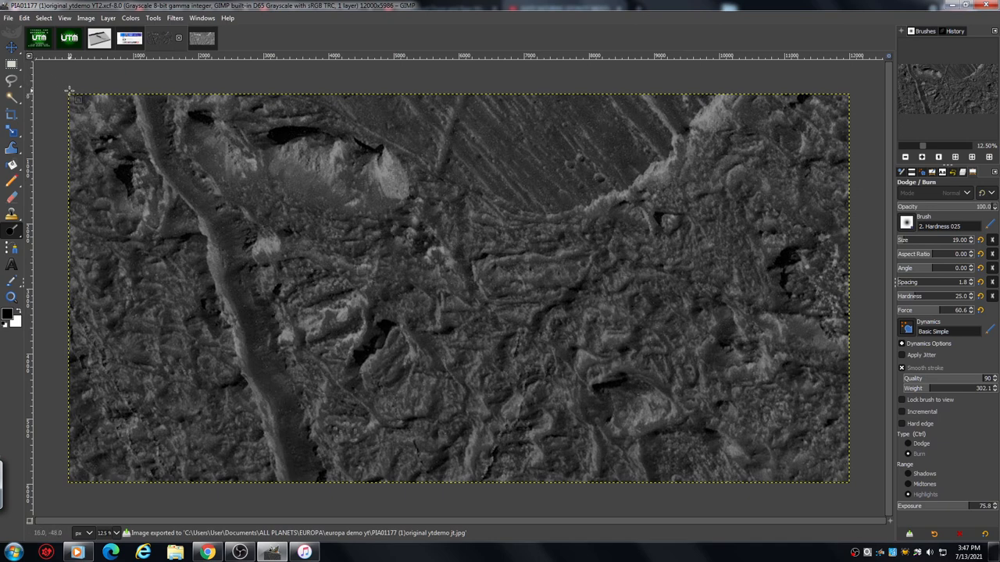
mouse_move(64, 85)
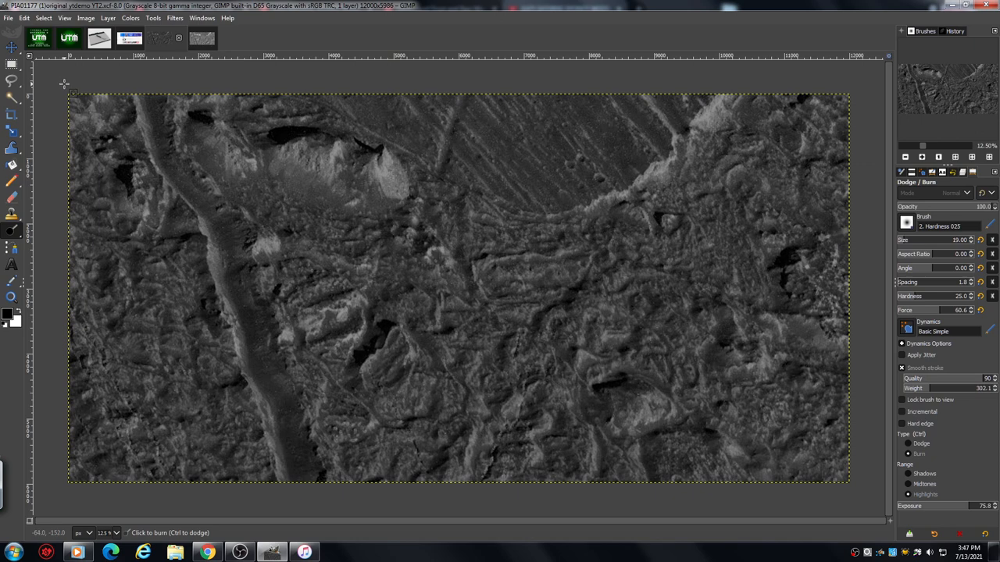
mouse_move(59, 82)
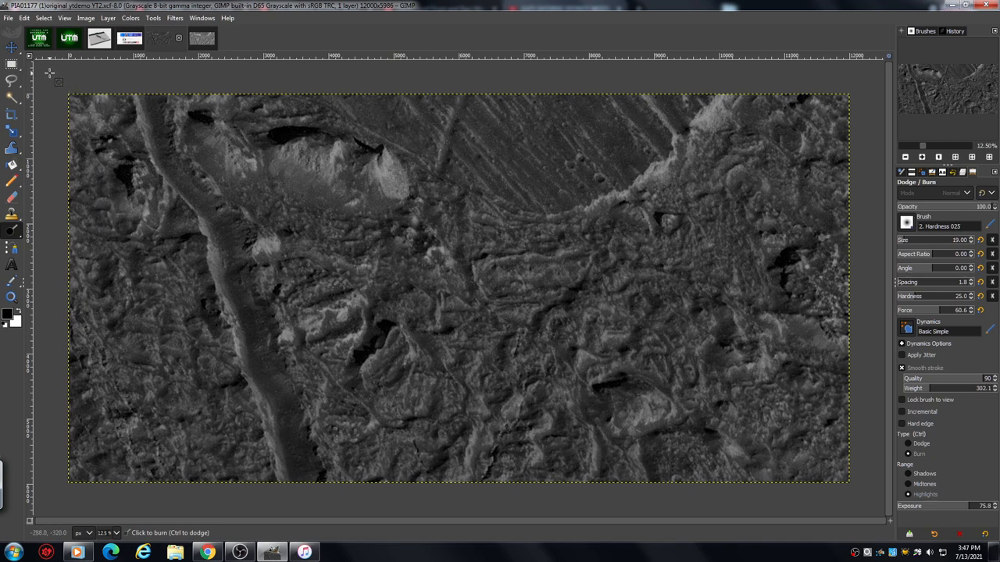
mouse_move(78, 78)
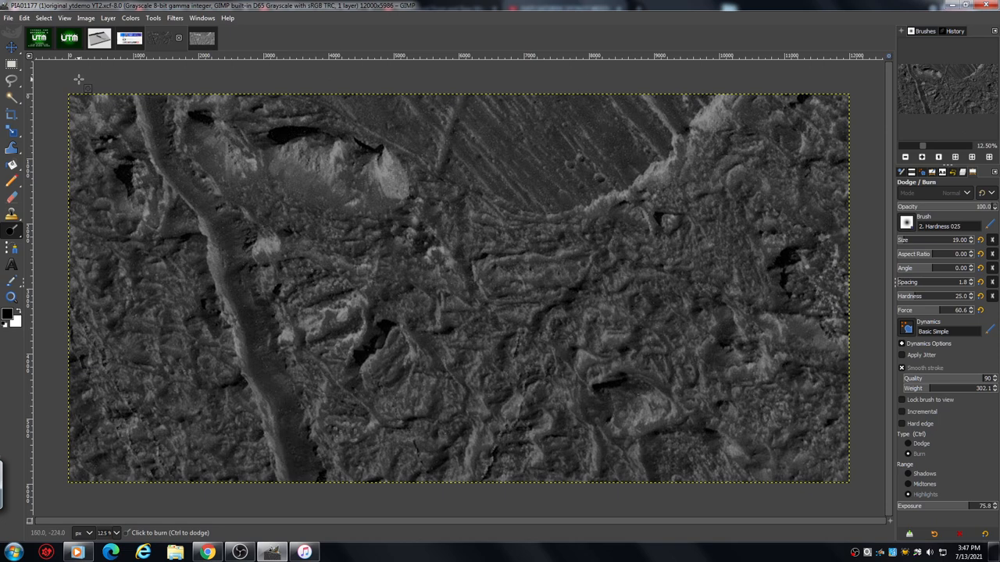
mouse_move(65, 69)
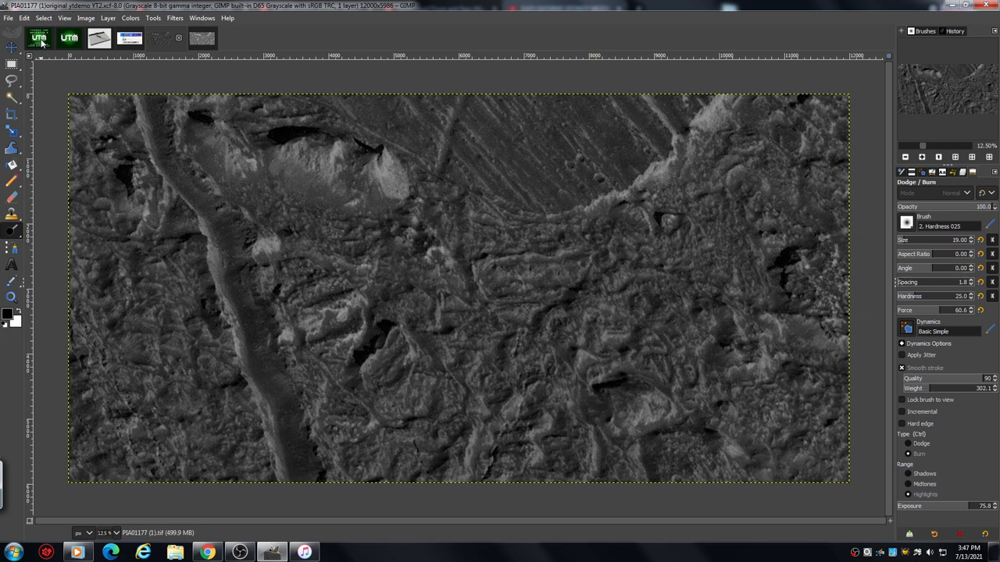
Step: Switch to the green Thanks for Watching channel card image
click(81, 37)
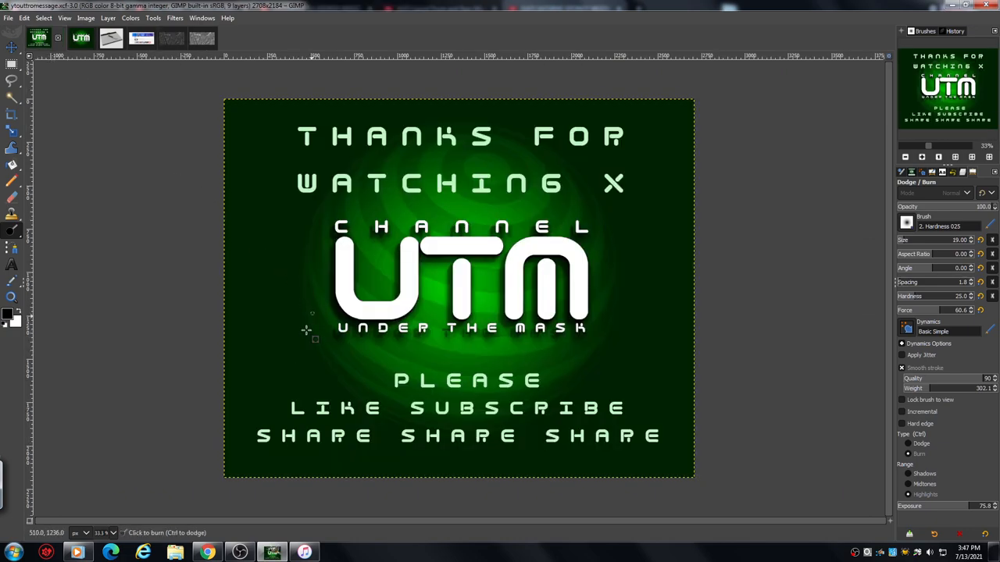